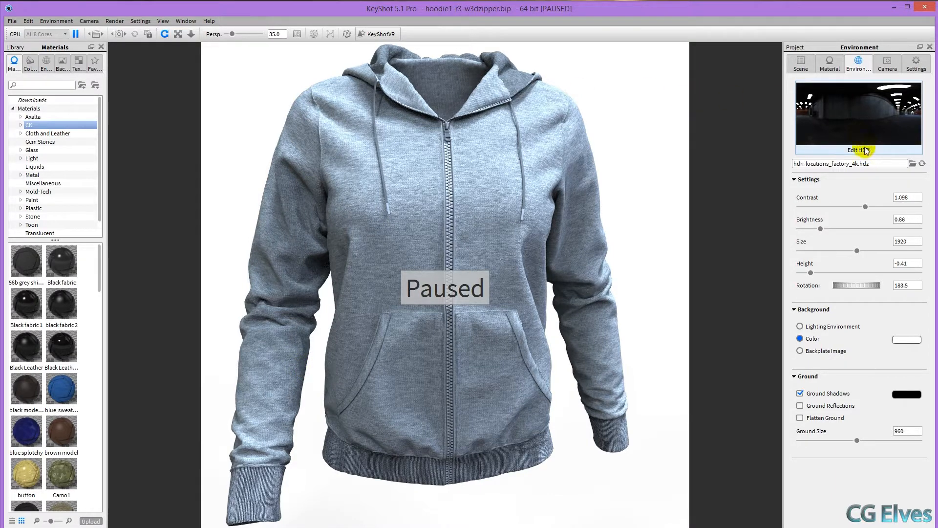
pyautogui.moveTo(862, 99)
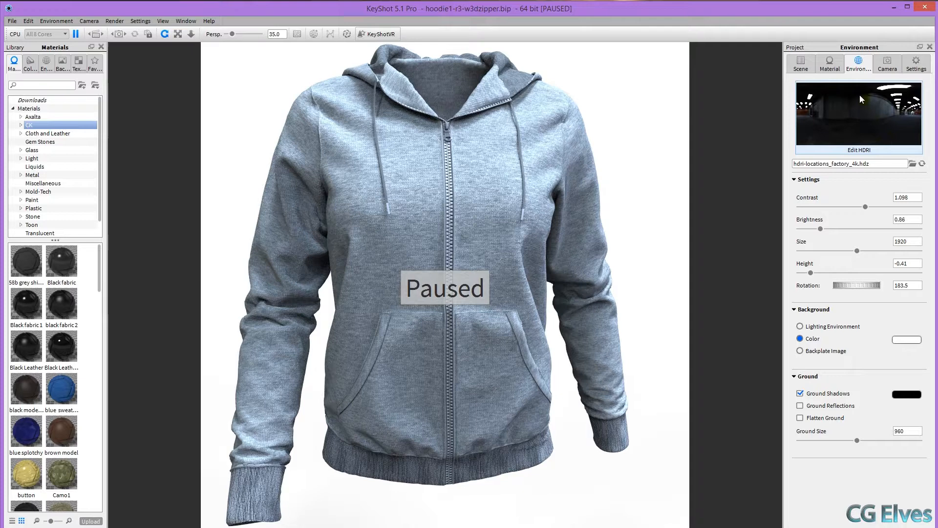
# Enable the HDR Light Studio plugin in Preferences > Plugins and accept the restart notice.
pyautogui.click(859, 150)
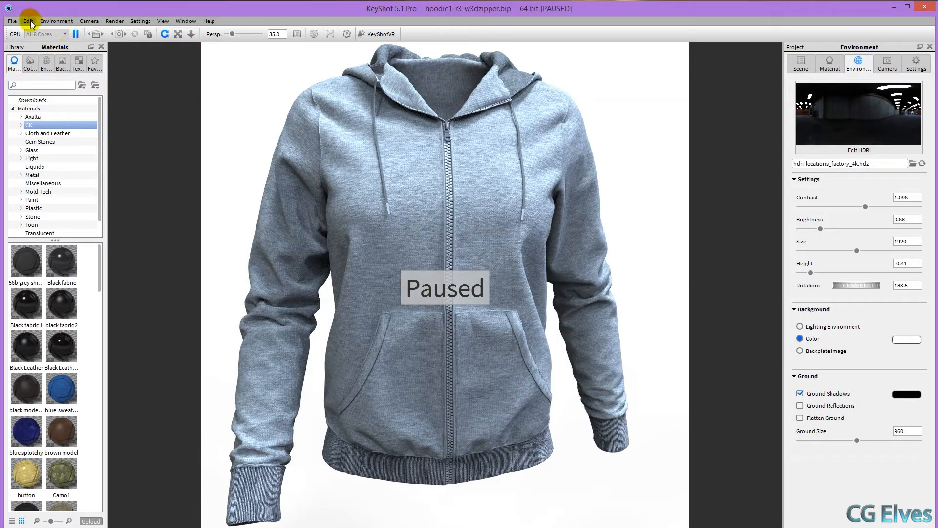
pyautogui.click(27, 20)
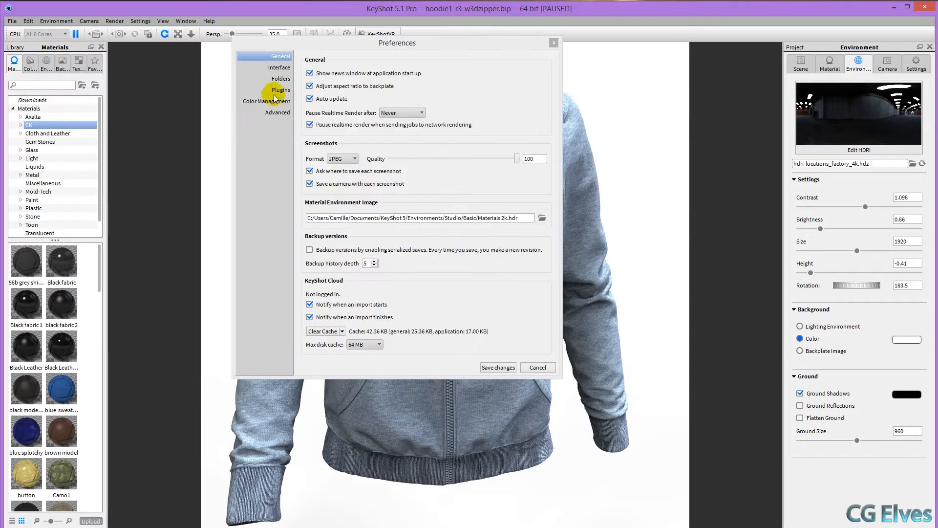
pyautogui.click(280, 90)
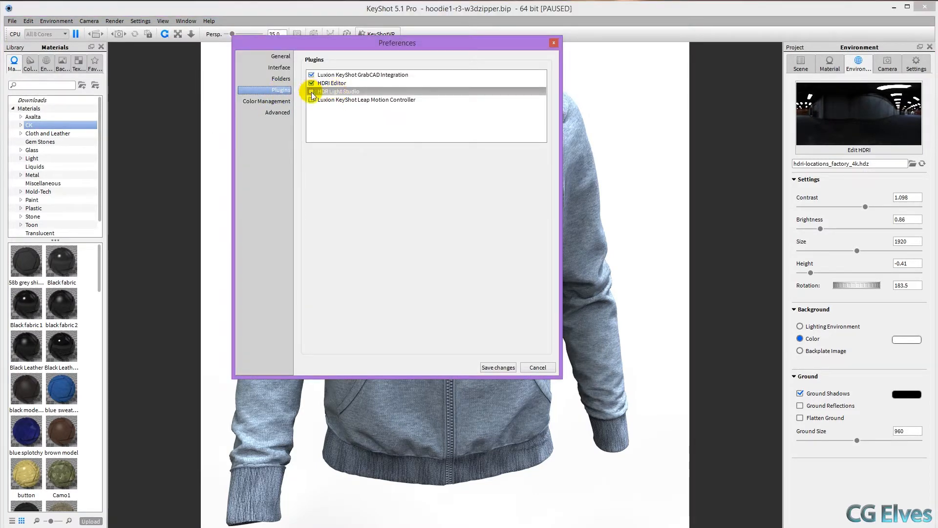
pyautogui.click(311, 91)
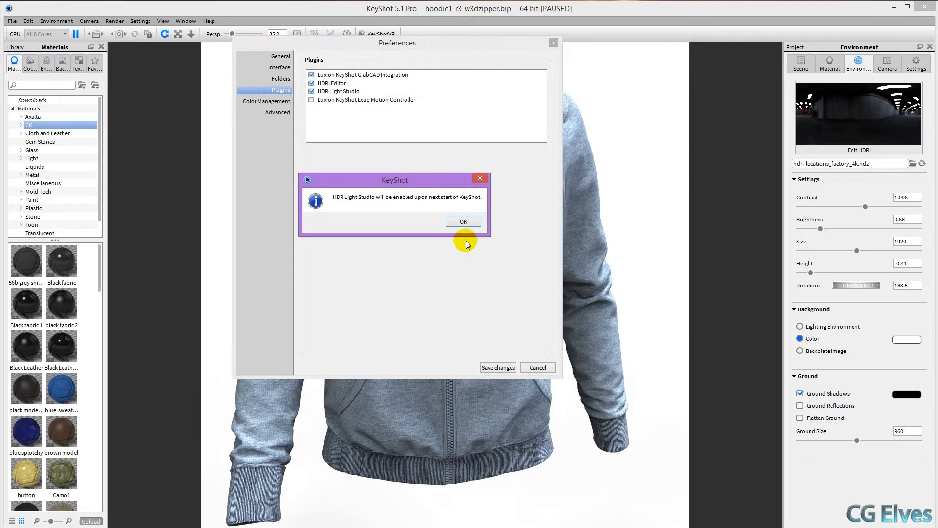
pyautogui.click(463, 221)
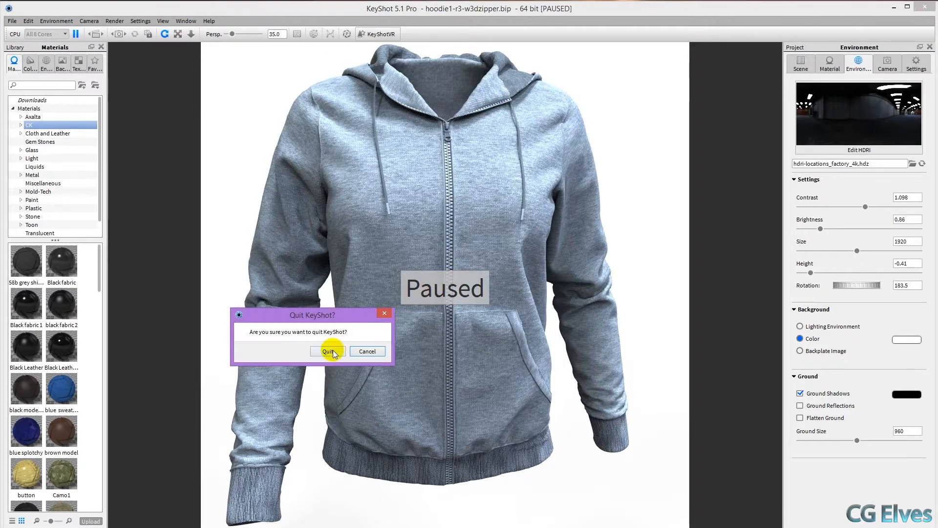
# Confirm the quit, then in the restarted hoodie scene list the Environment tab's HDRI editors.
pyautogui.click(328, 351)
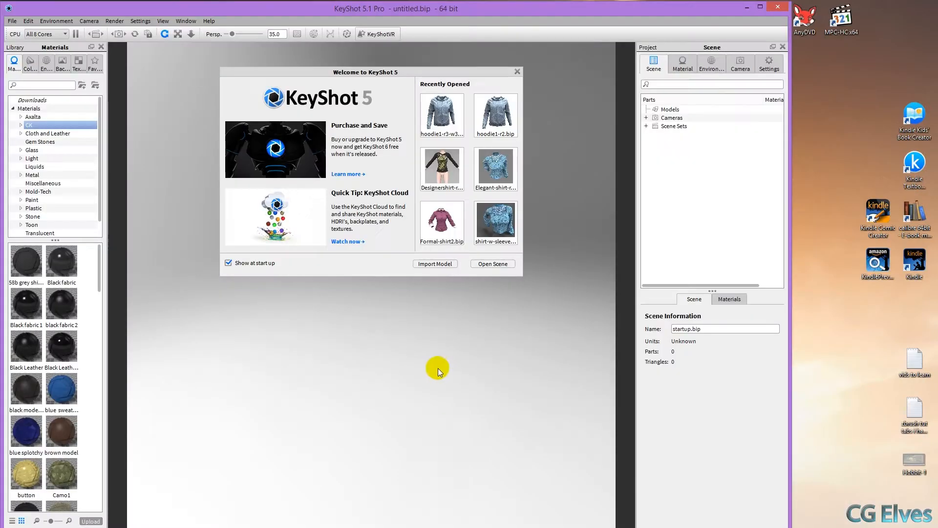
pyautogui.moveTo(760, 92)
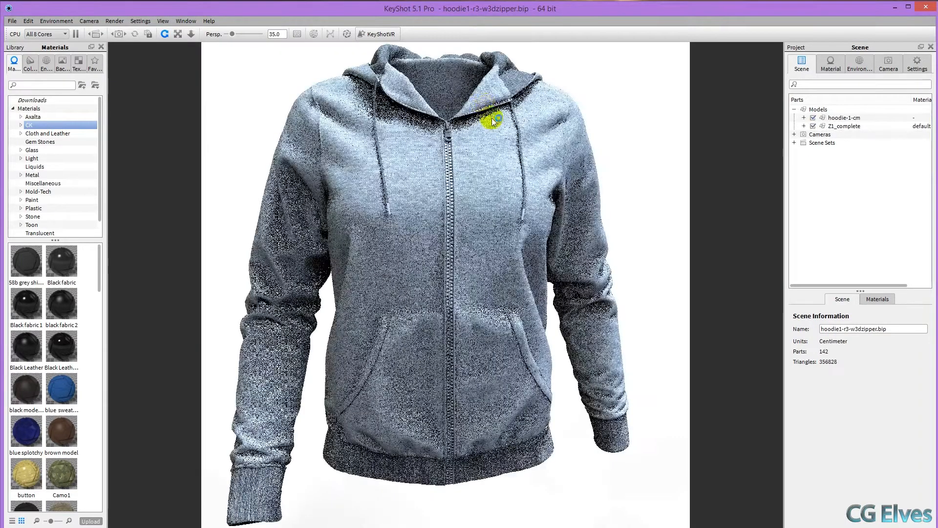
pyautogui.click(859, 64)
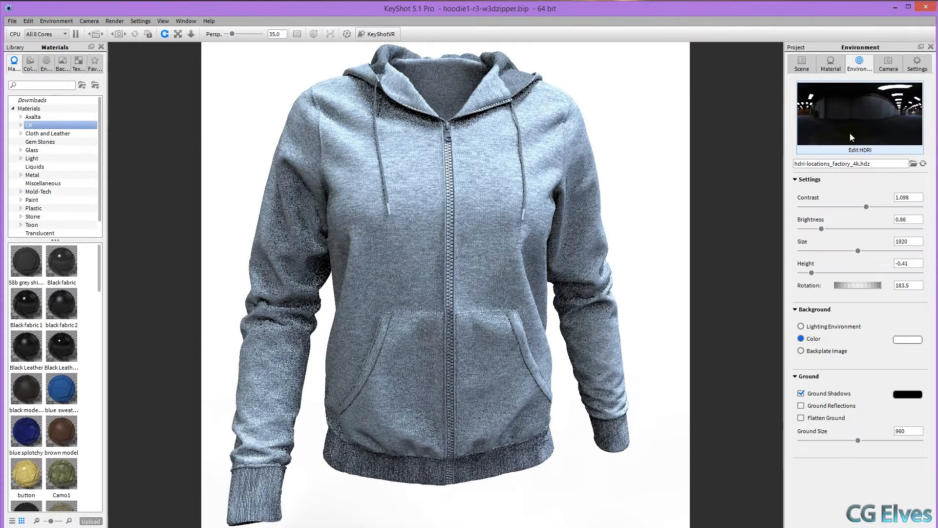
pyautogui.click(860, 149)
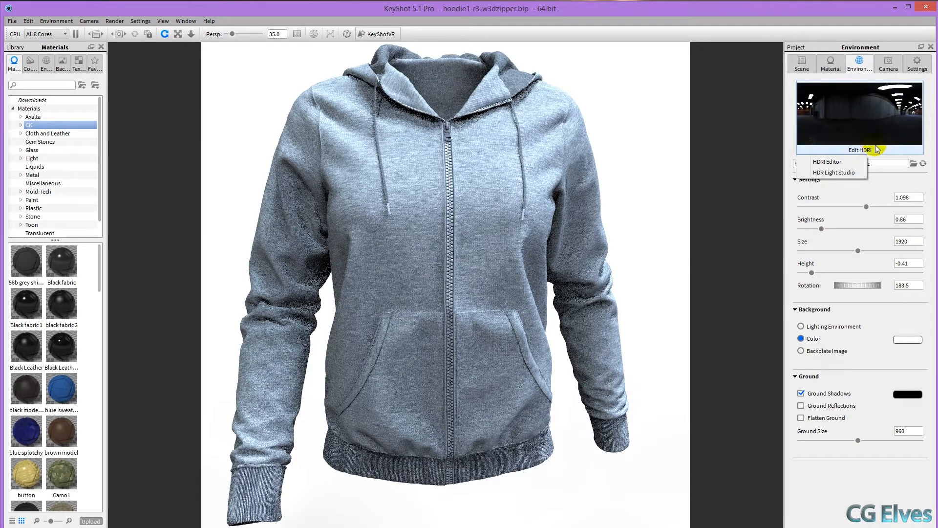
pyautogui.moveTo(834, 173)
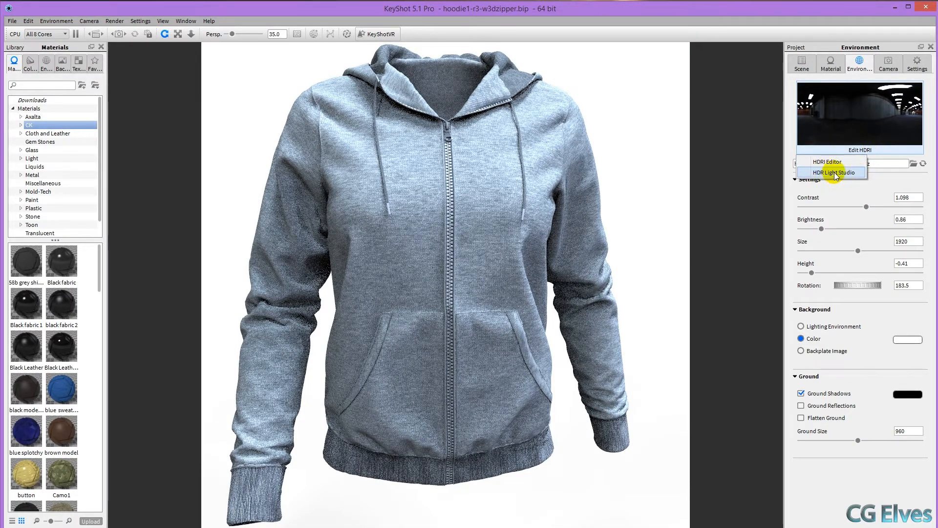
# Edit the HDRI in HDR Light Studio, sizing a round light and adding a box light across the top.
pyautogui.click(841, 172)
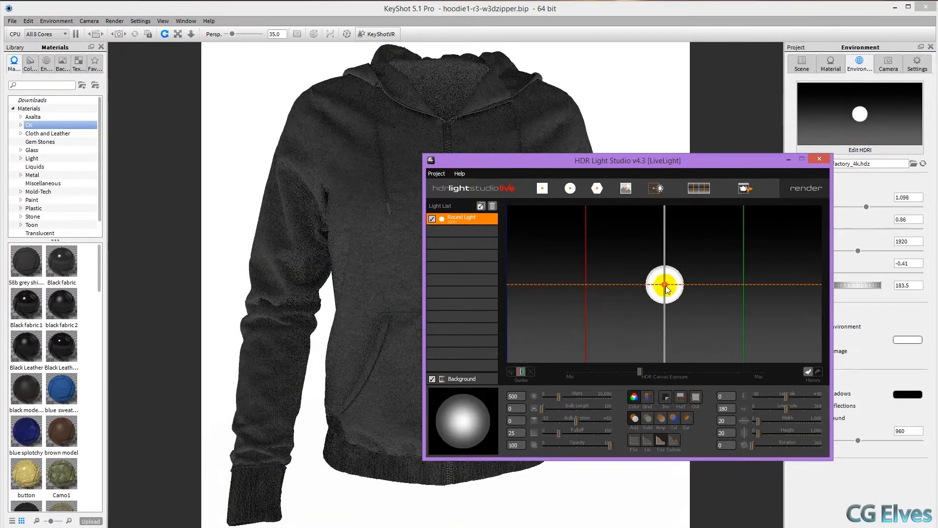
pyautogui.moveTo(663, 283); pyautogui.dragTo(593, 290)
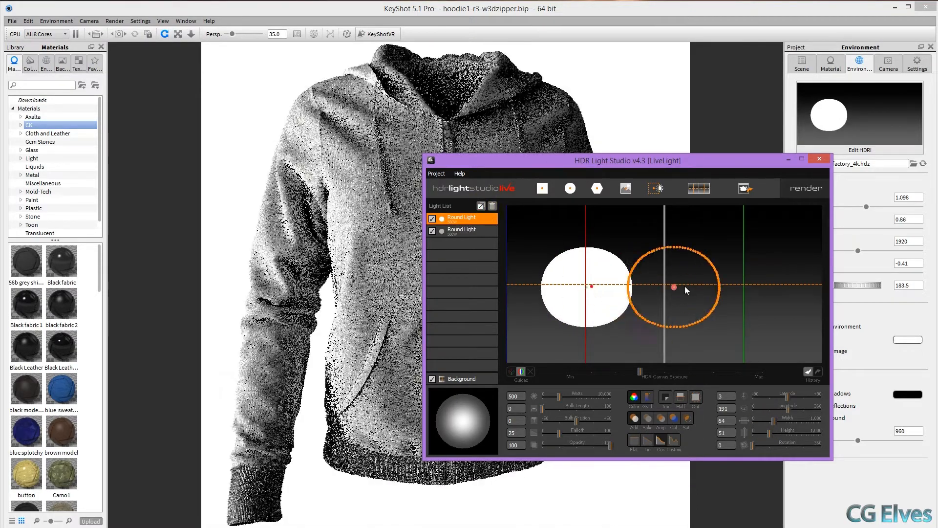
pyautogui.click(543, 188)
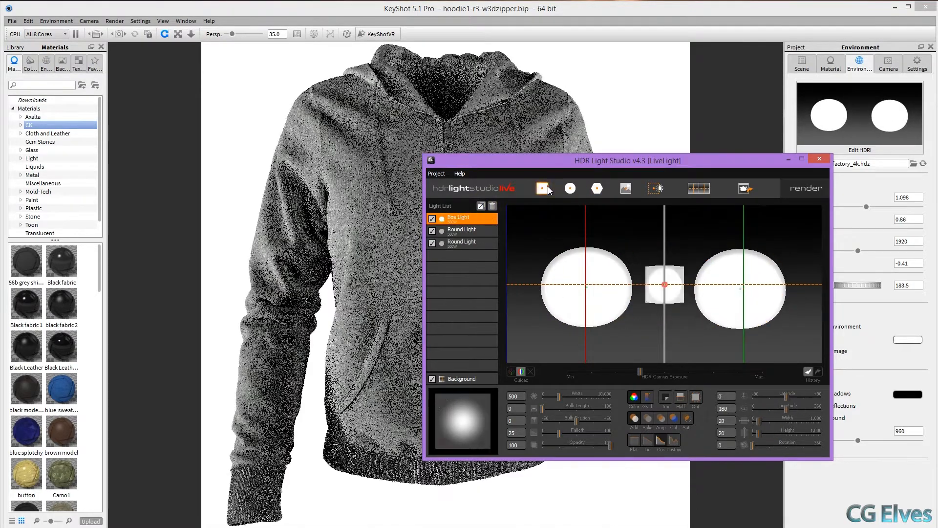
pyautogui.moveTo(664, 285); pyautogui.dragTo(629, 293)
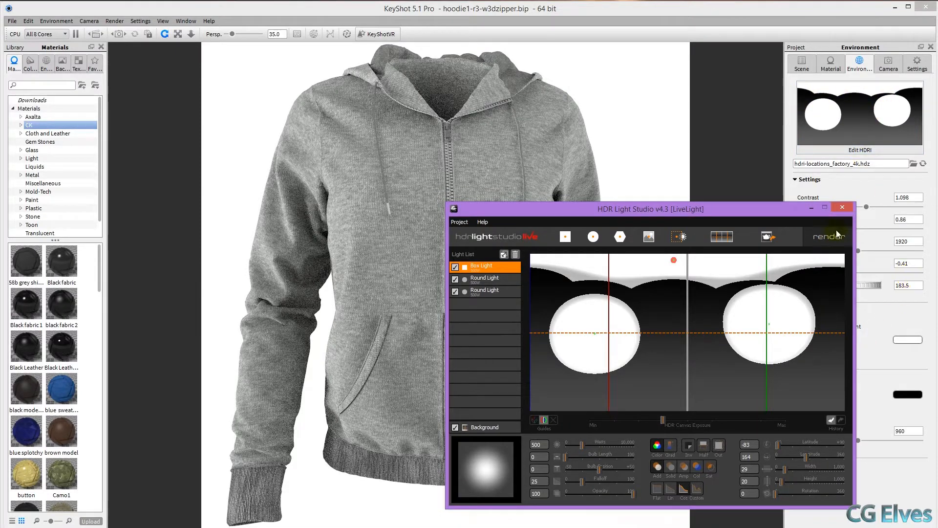
# Set the production render to save test2_ll.hdr in the _My HDRs folder.
pyautogui.click(829, 236)
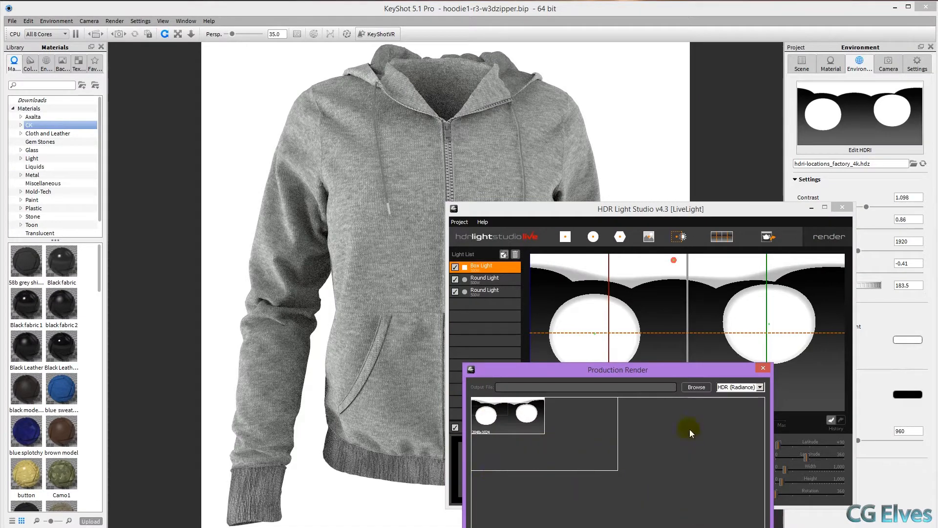
pyautogui.click(696, 387)
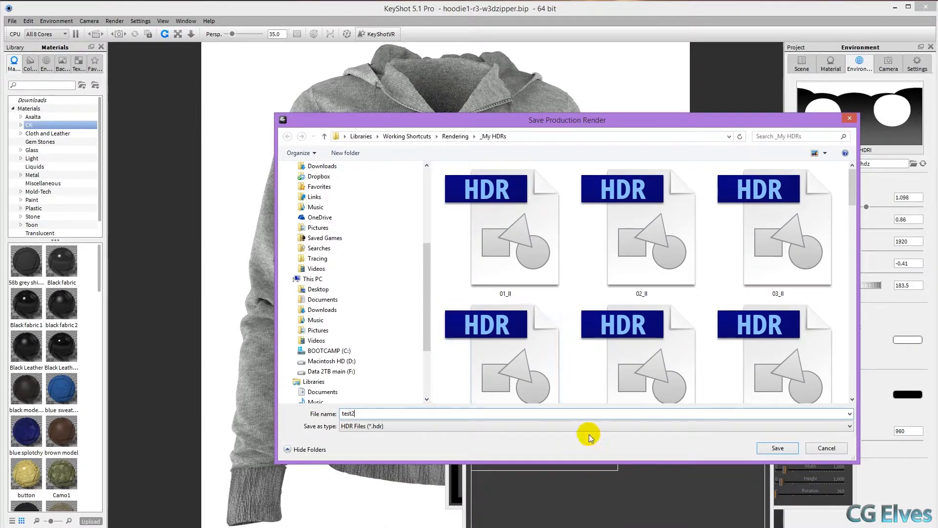
pyautogui.click(777, 448)
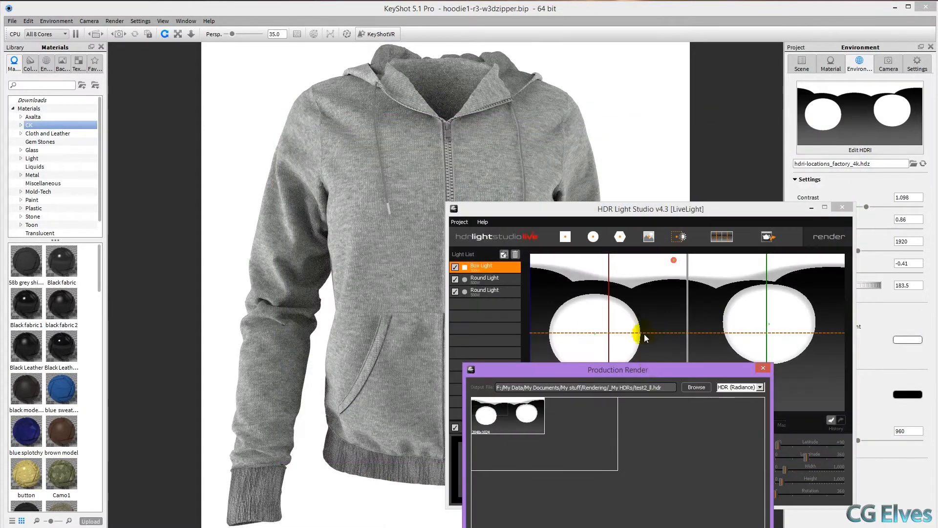
pyautogui.moveTo(617, 369); pyautogui.dragTo(621, 310)
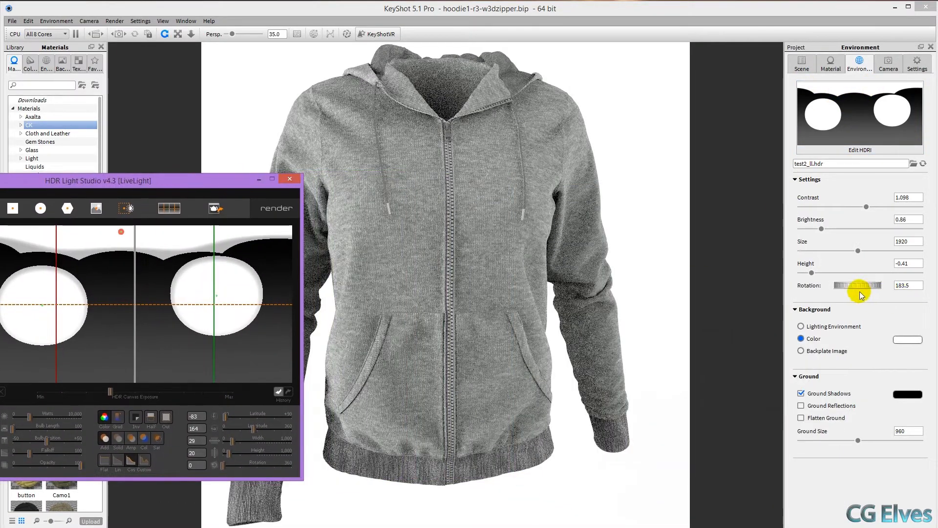
# Zero the environment rotation and drag both round lights to new positions on the canvas.
pyautogui.moveTo(850, 285); pyautogui.dragTo(868, 285)
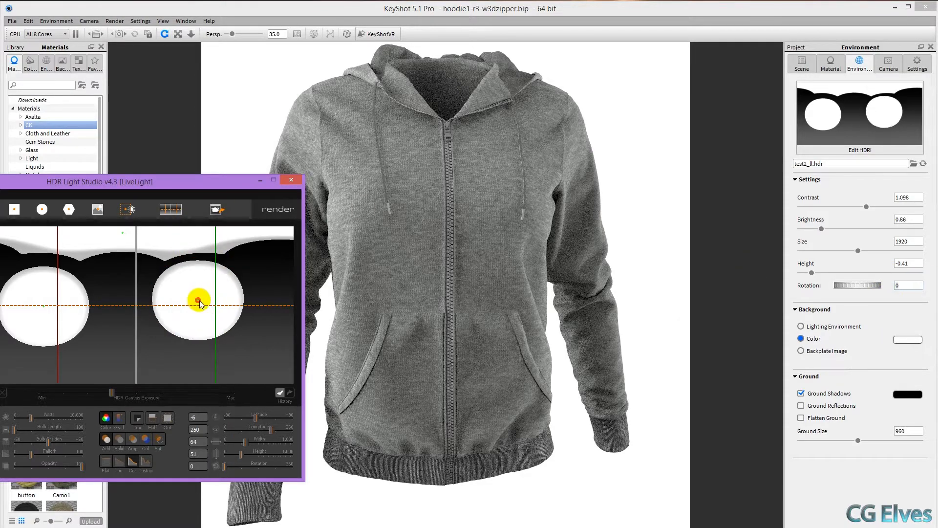
pyautogui.moveTo(200, 299); pyautogui.dragTo(56, 307)
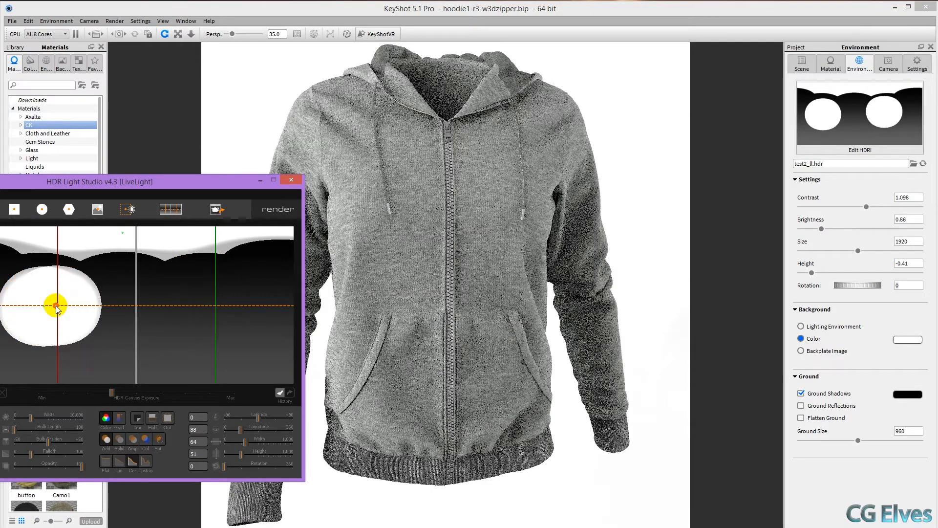
pyautogui.moveTo(57, 302); pyautogui.dragTo(42, 308)
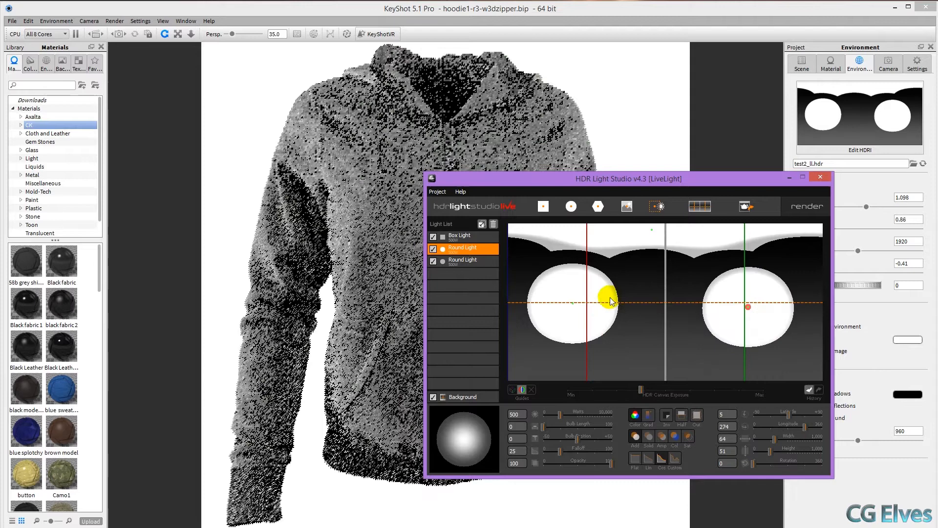
pyautogui.moveTo(611, 301); pyautogui.dragTo(712, 232)
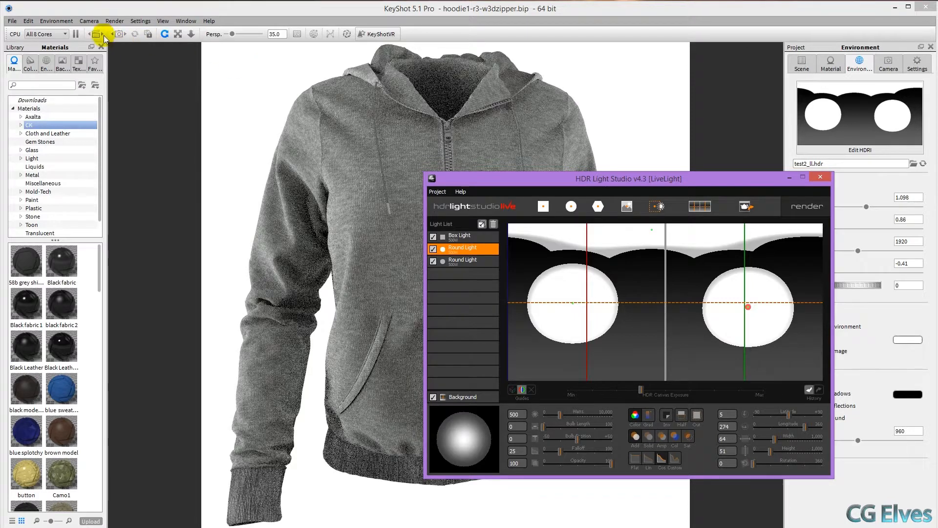
# Pause KeyShot's real-time render and open the LiveLight preview window.
pyautogui.click(76, 34)
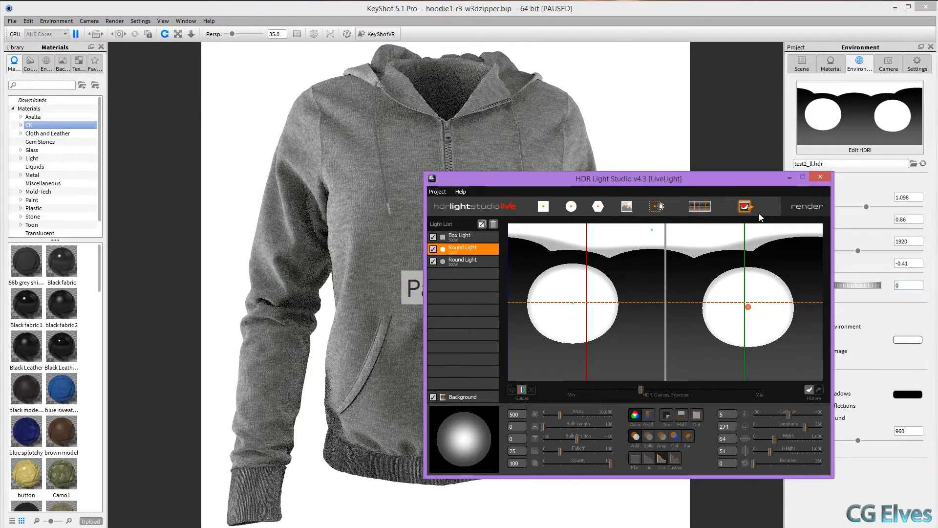
pyautogui.click(743, 206)
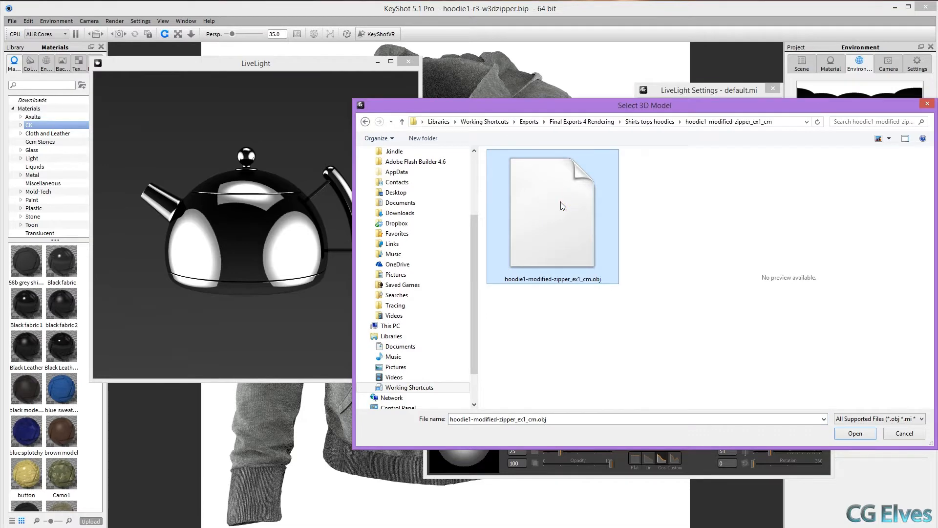
# Load the hoodie OBJ into LiveLight and paint a light onto the model.
pyautogui.click(856, 434)
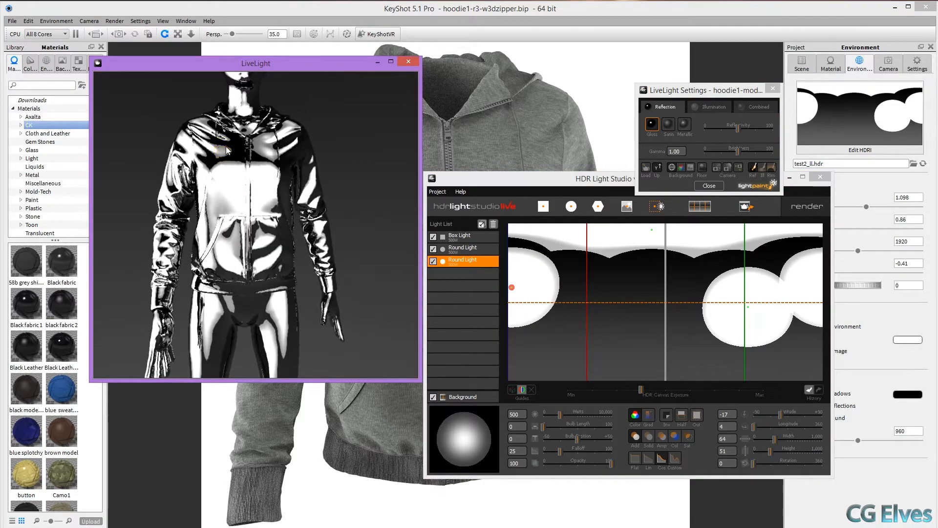
pyautogui.moveTo(512, 287); pyautogui.dragTo(738, 288)
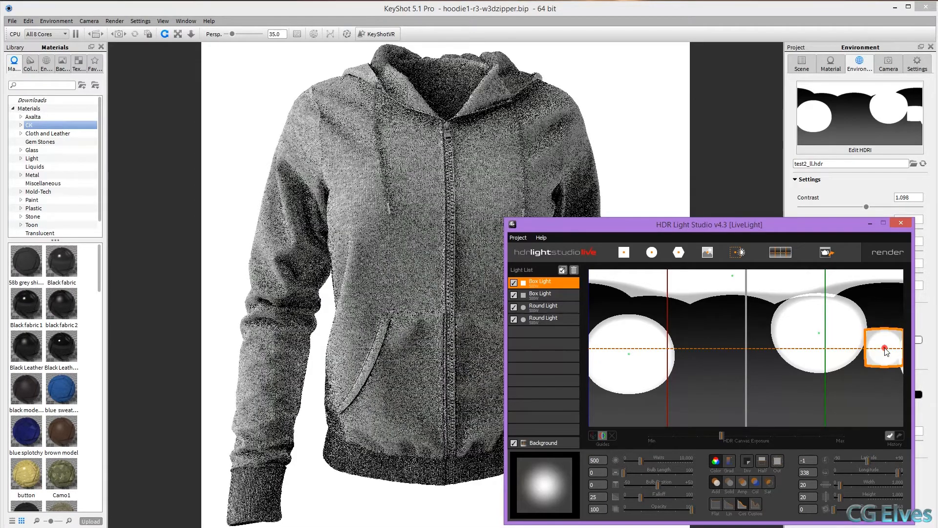
# Nudge the small box light along the horizon near the right edge.
pyautogui.moveTo(885, 349); pyautogui.dragTo(886, 354)
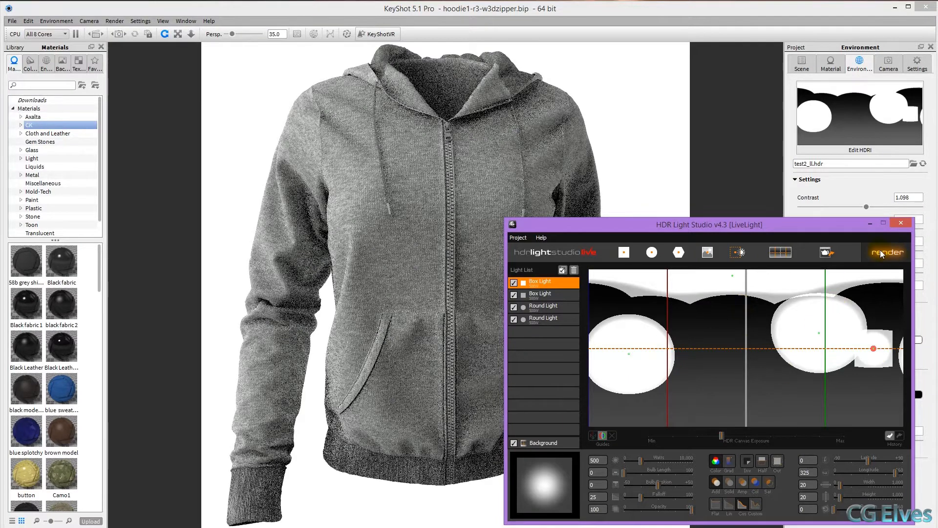
# Render the environment to test2_ll.hdr and hide HDR Light Studio to return to KeyShot.
pyautogui.click(886, 252)
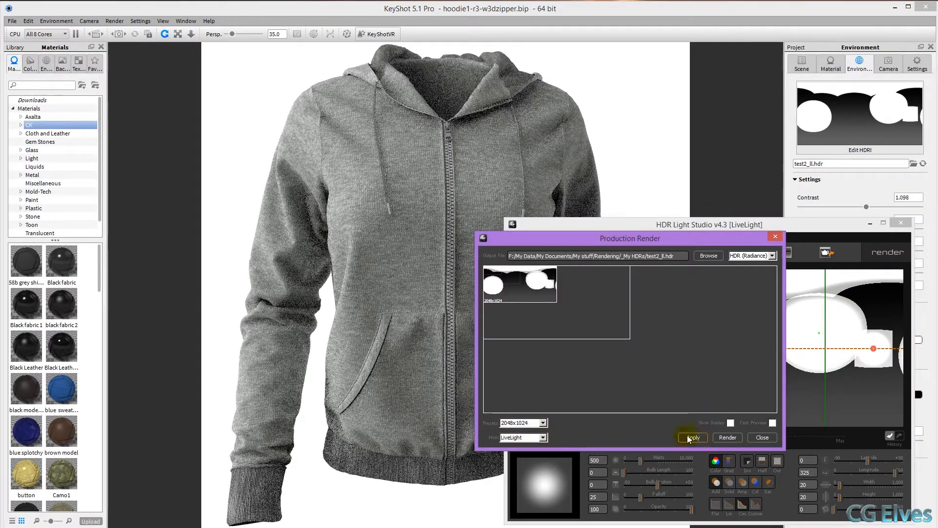
pyautogui.click(693, 438)
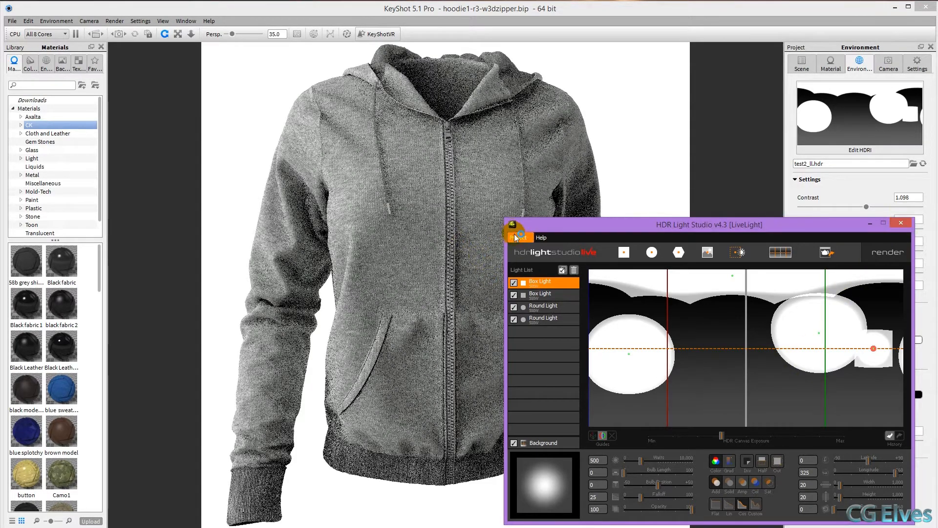
pyautogui.click(901, 223)
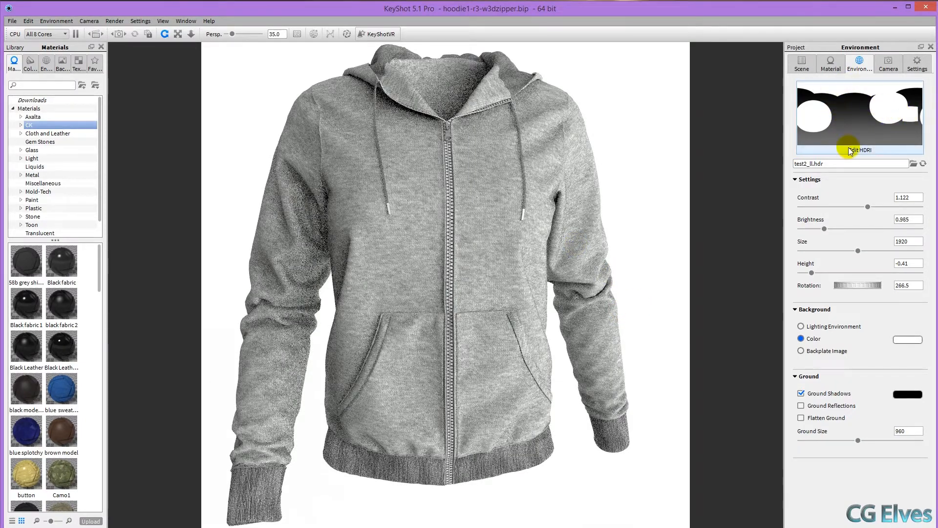
# Reopen the four-light environment for editing via Edit HDRI.
pyautogui.click(860, 150)
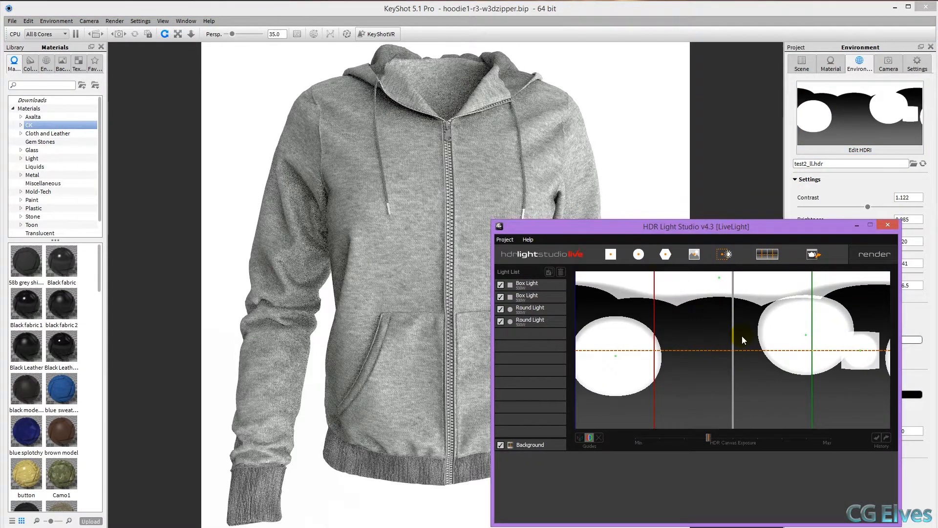
pyautogui.moveTo(525, 242)
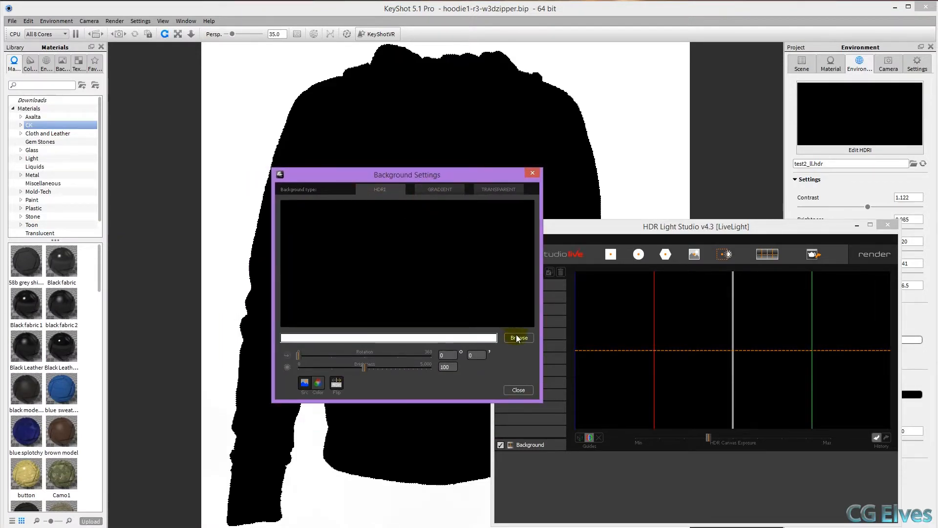
# Load test2_ll.hdr as the background image and close the Background Settings.
pyautogui.click(519, 338)
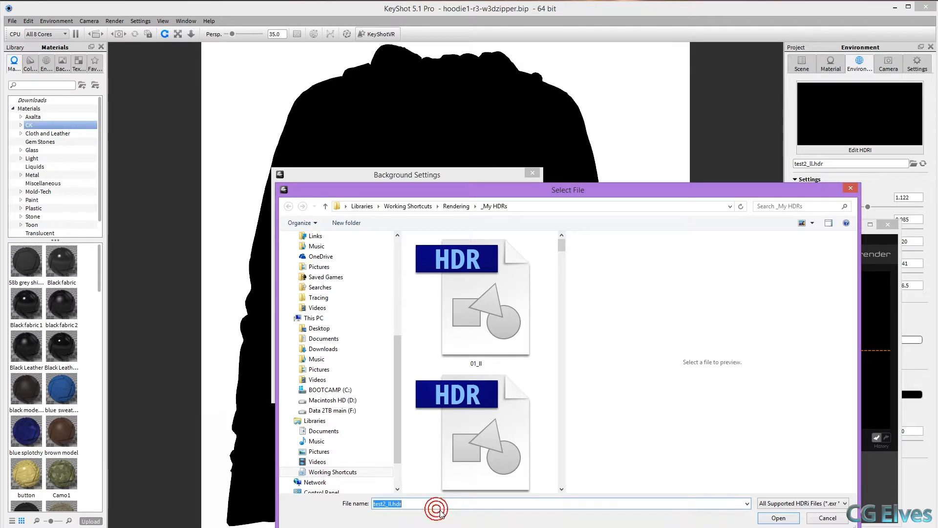
pyautogui.click(779, 519)
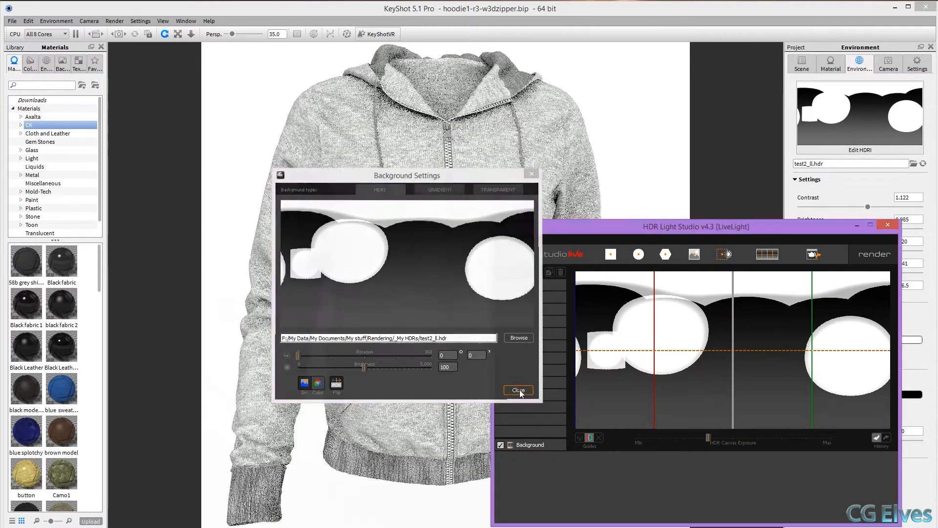
pyautogui.click(519, 390)
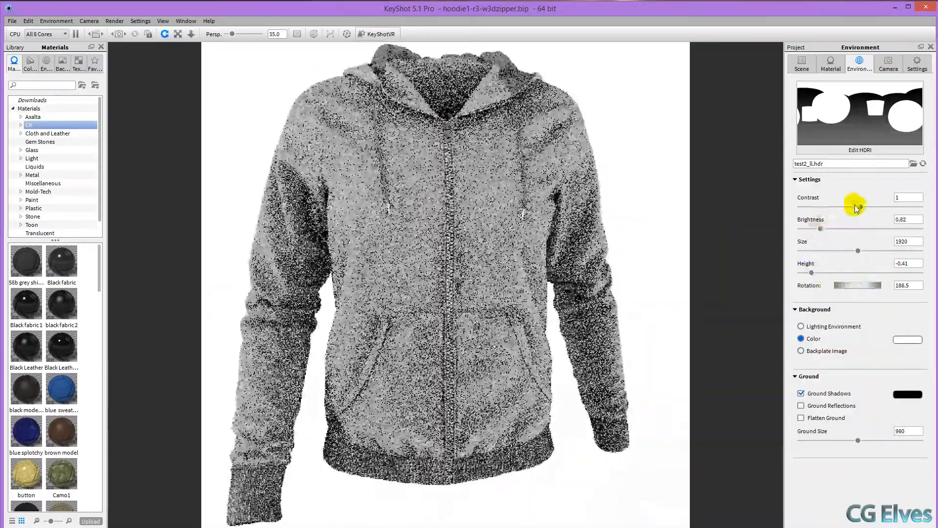
# Raise the environment contrast to about 1.14 with brightness held at 0.82.
pyautogui.moveTo(834, 206); pyautogui.dragTo(869, 206)
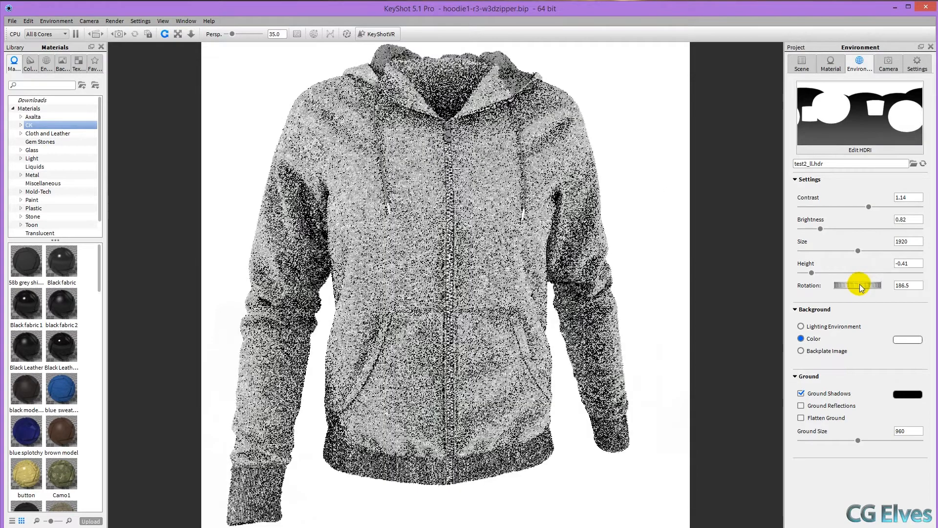